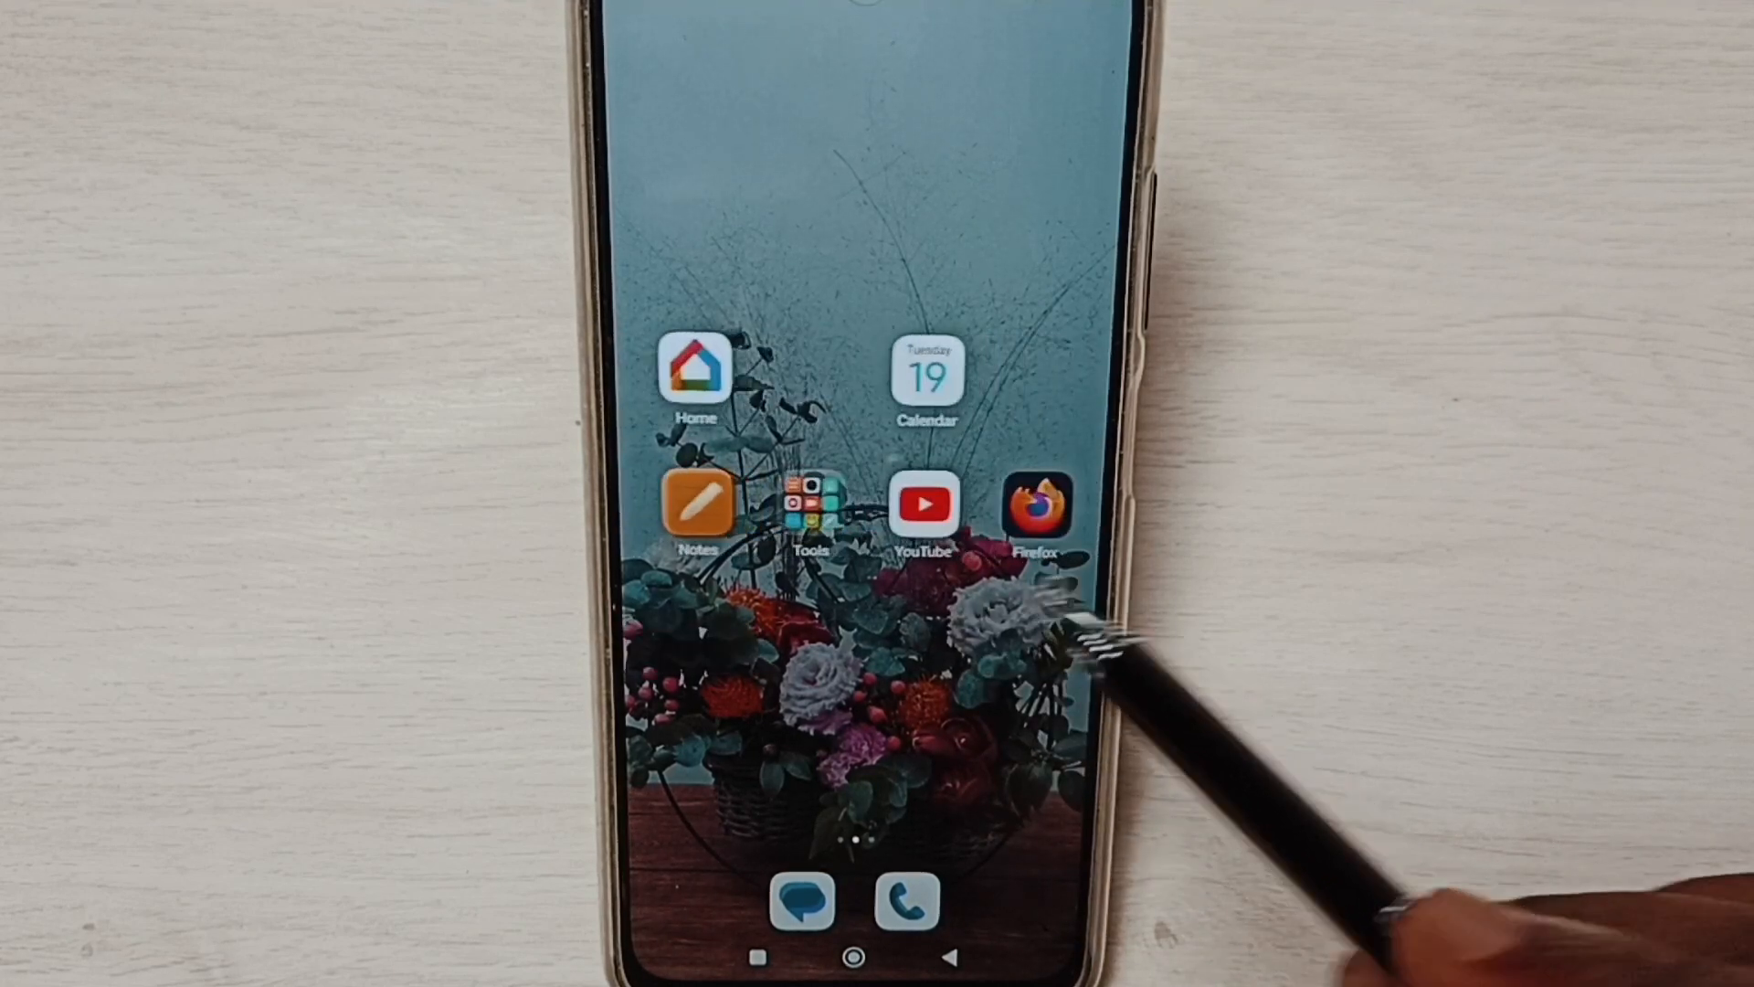
# Swipe to the home screen page that holds the Settings app
pyautogui.hscroll(-3)
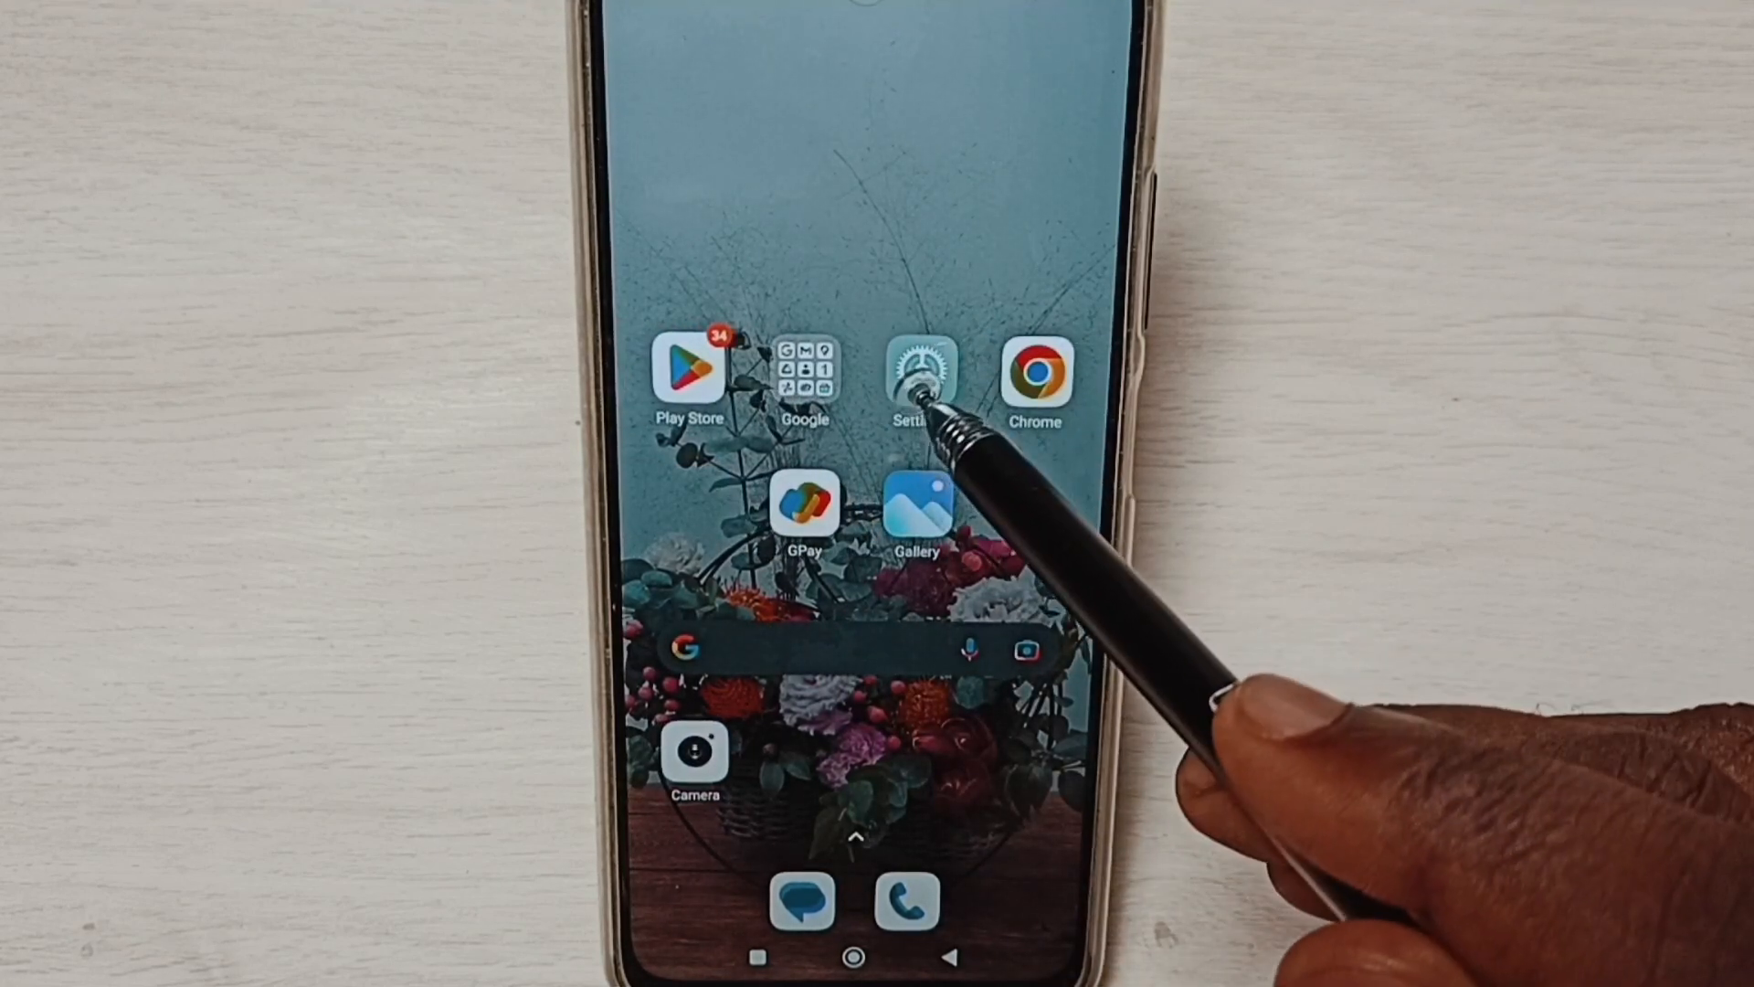
# Go from Settings into Apps and its Permissions page
pyautogui.click(919, 375)
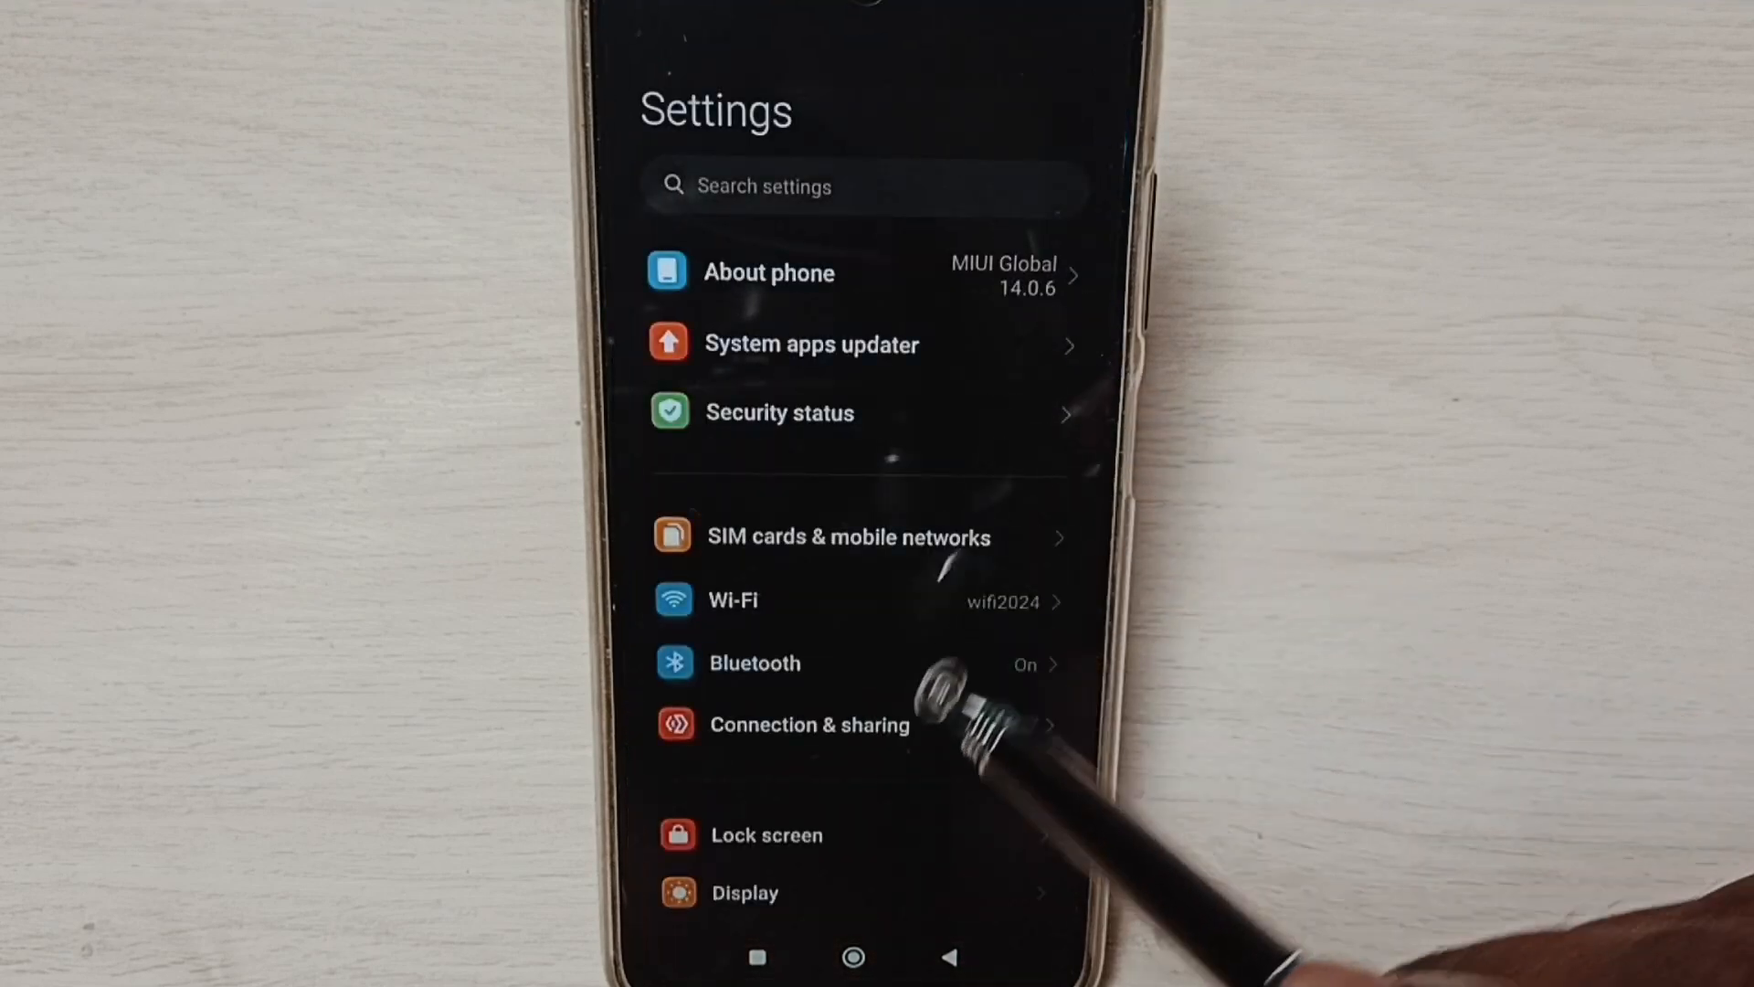
pyautogui.scroll(-3)
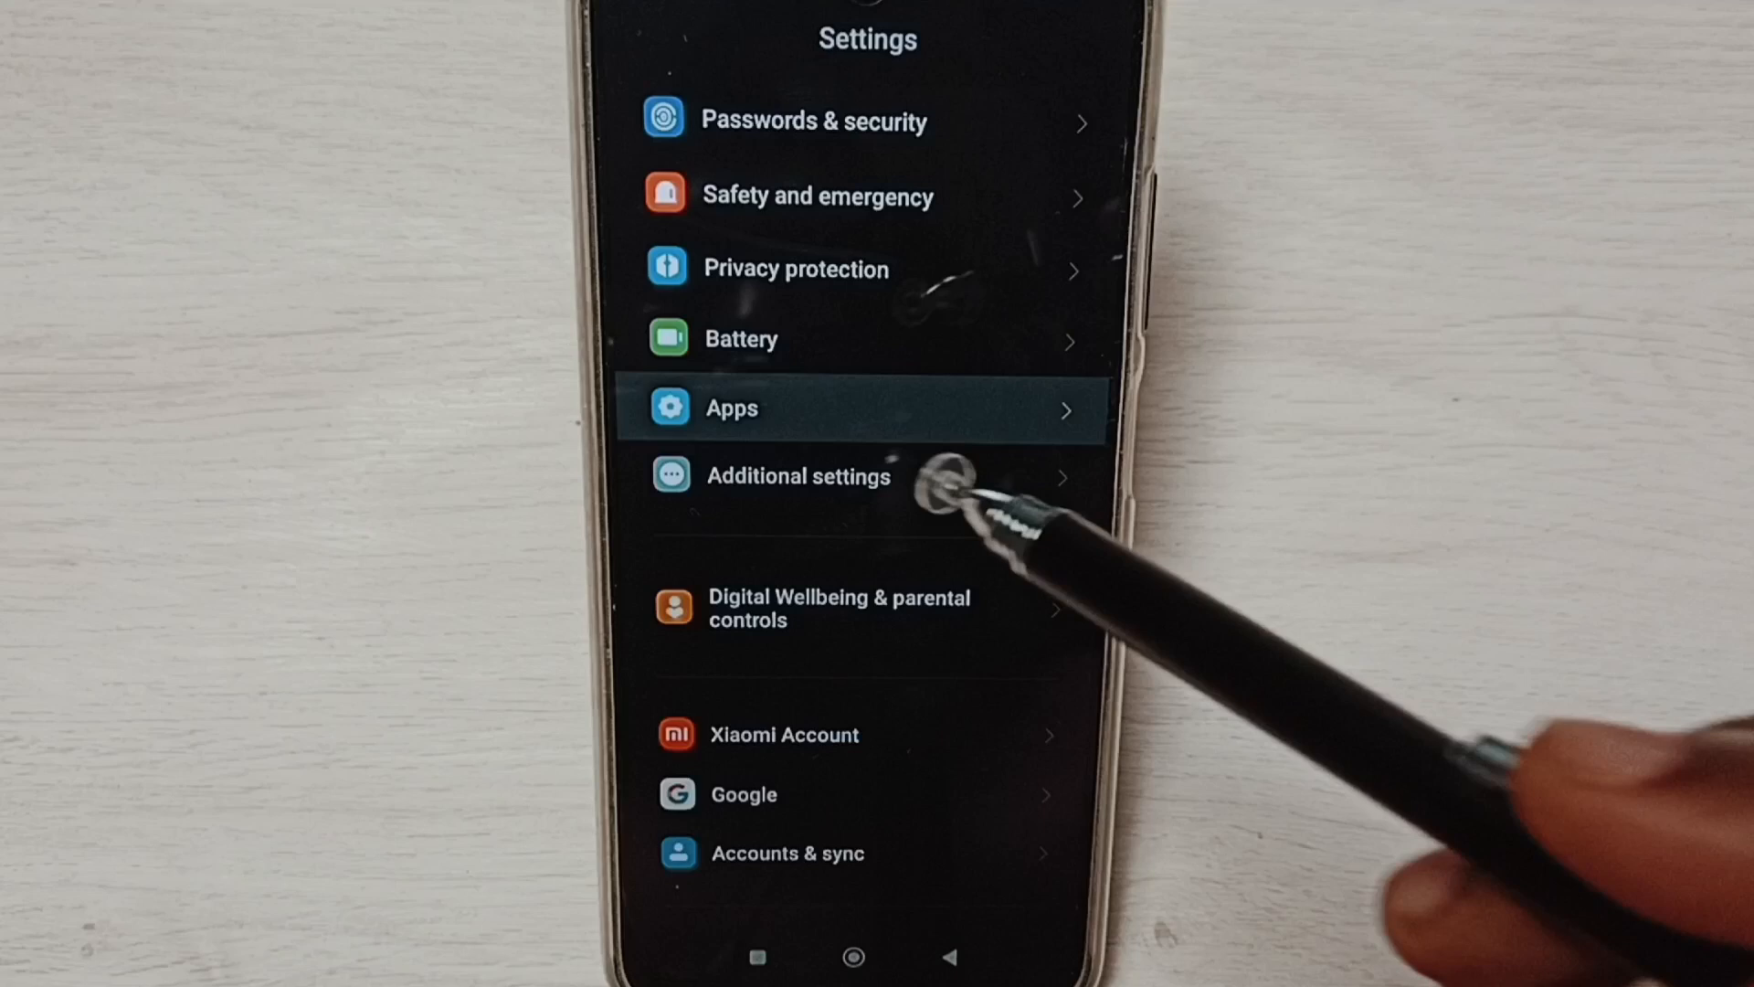
pyautogui.click(731, 408)
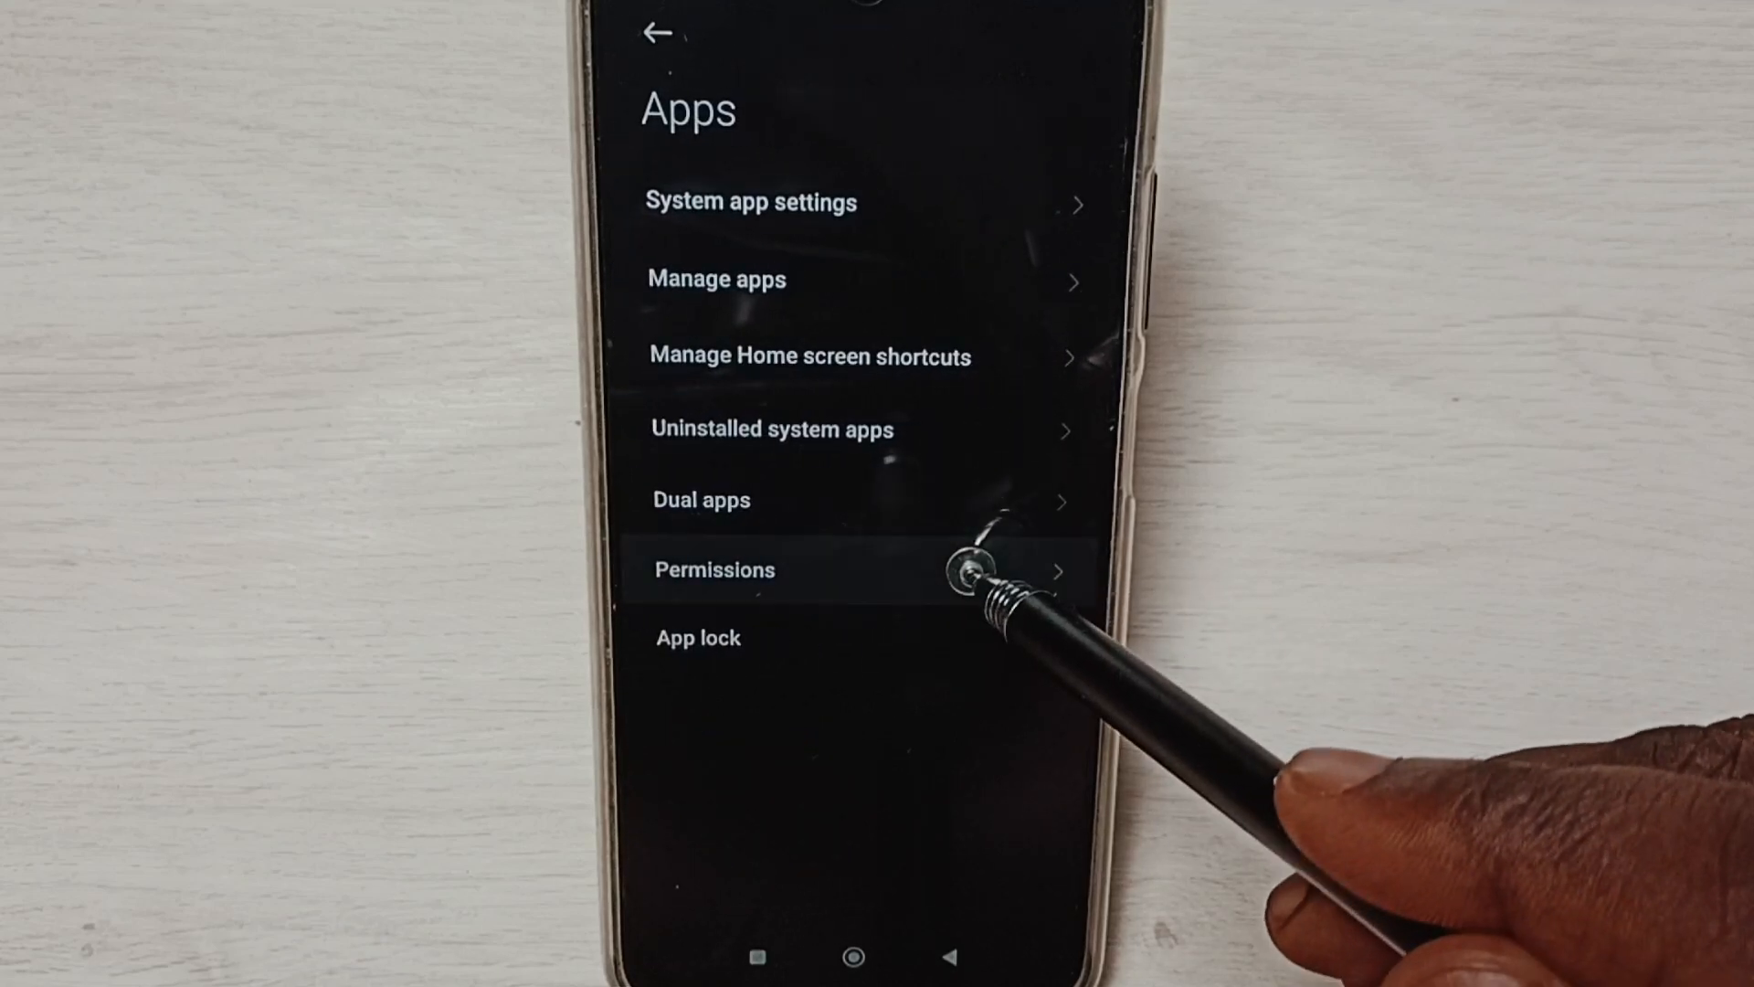
pyautogui.click(714, 570)
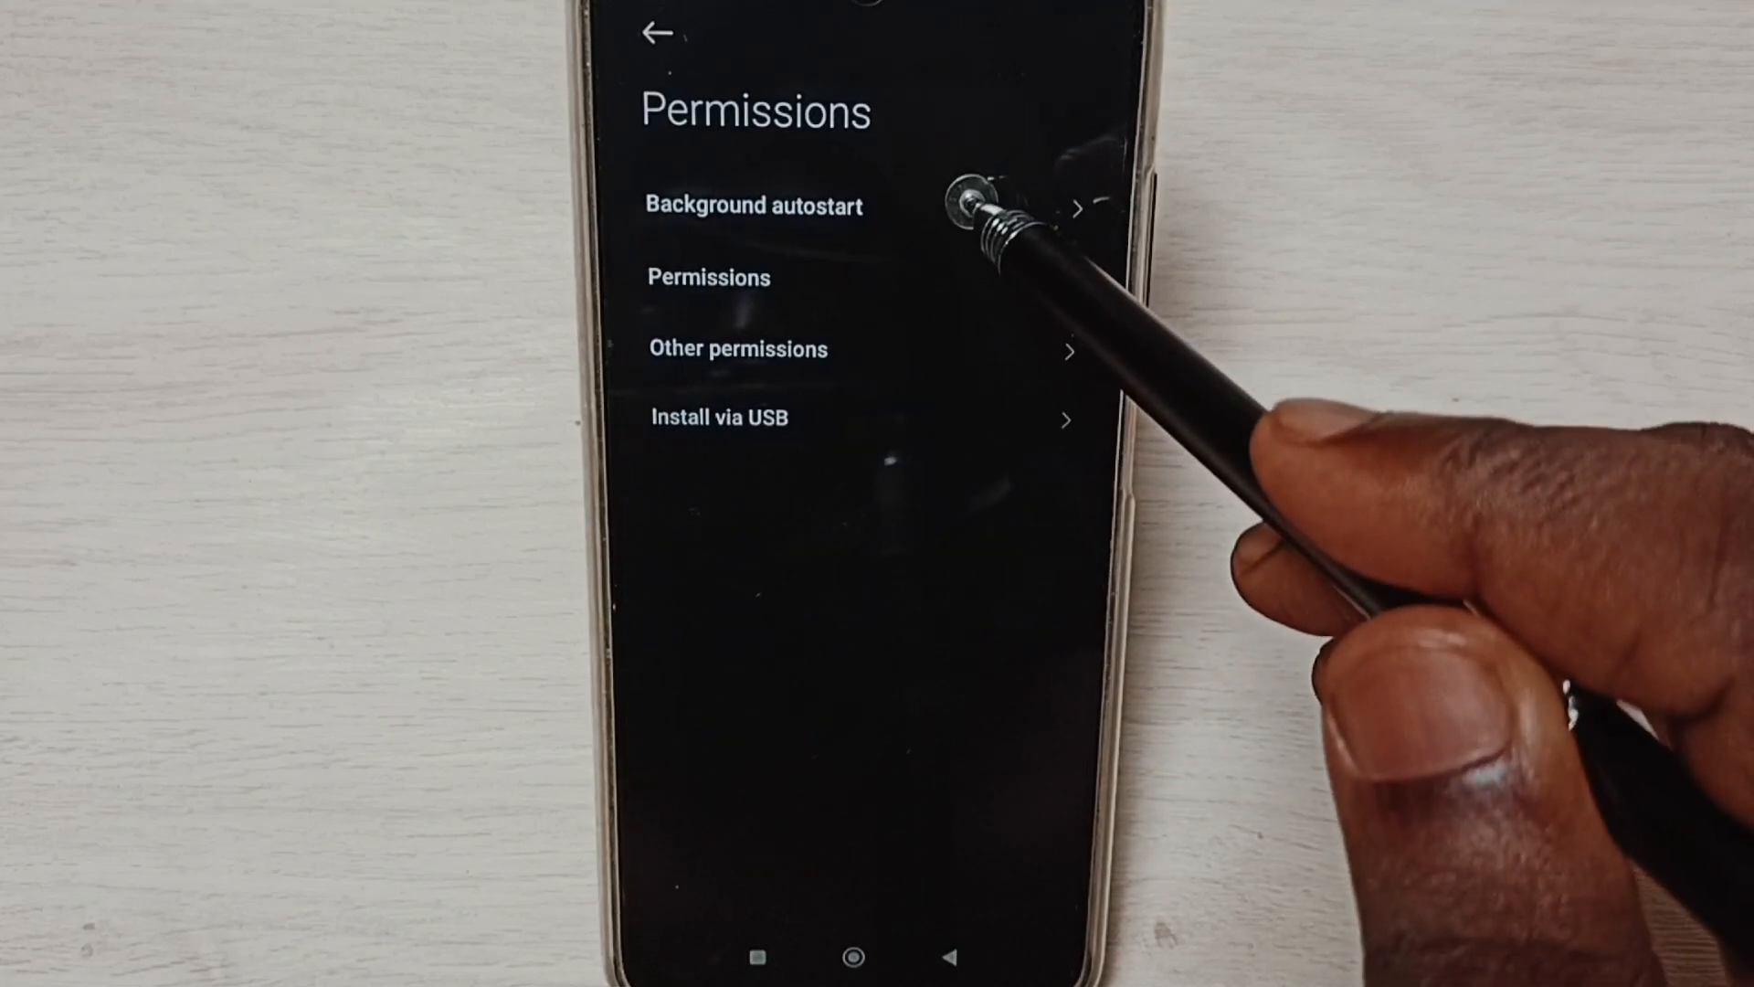
# On Background autostart, switch off Amazon and Facebook so no app starts in the background
pyautogui.click(751, 207)
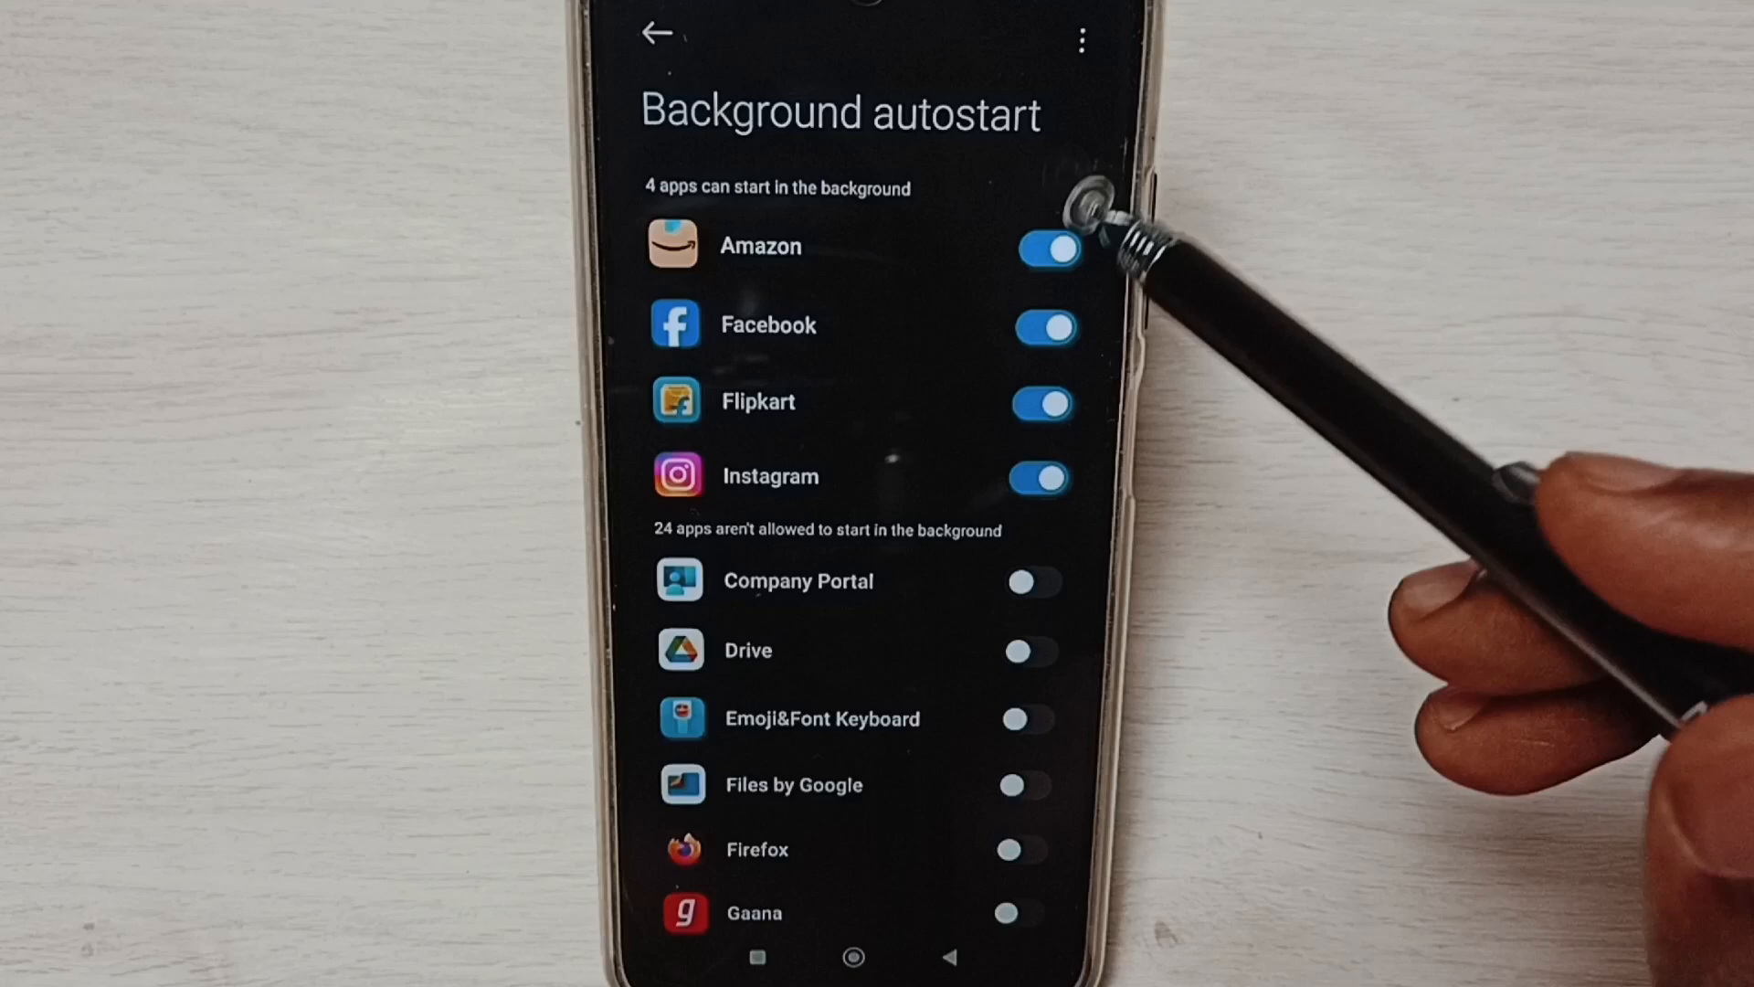
pyautogui.click(1047, 247)
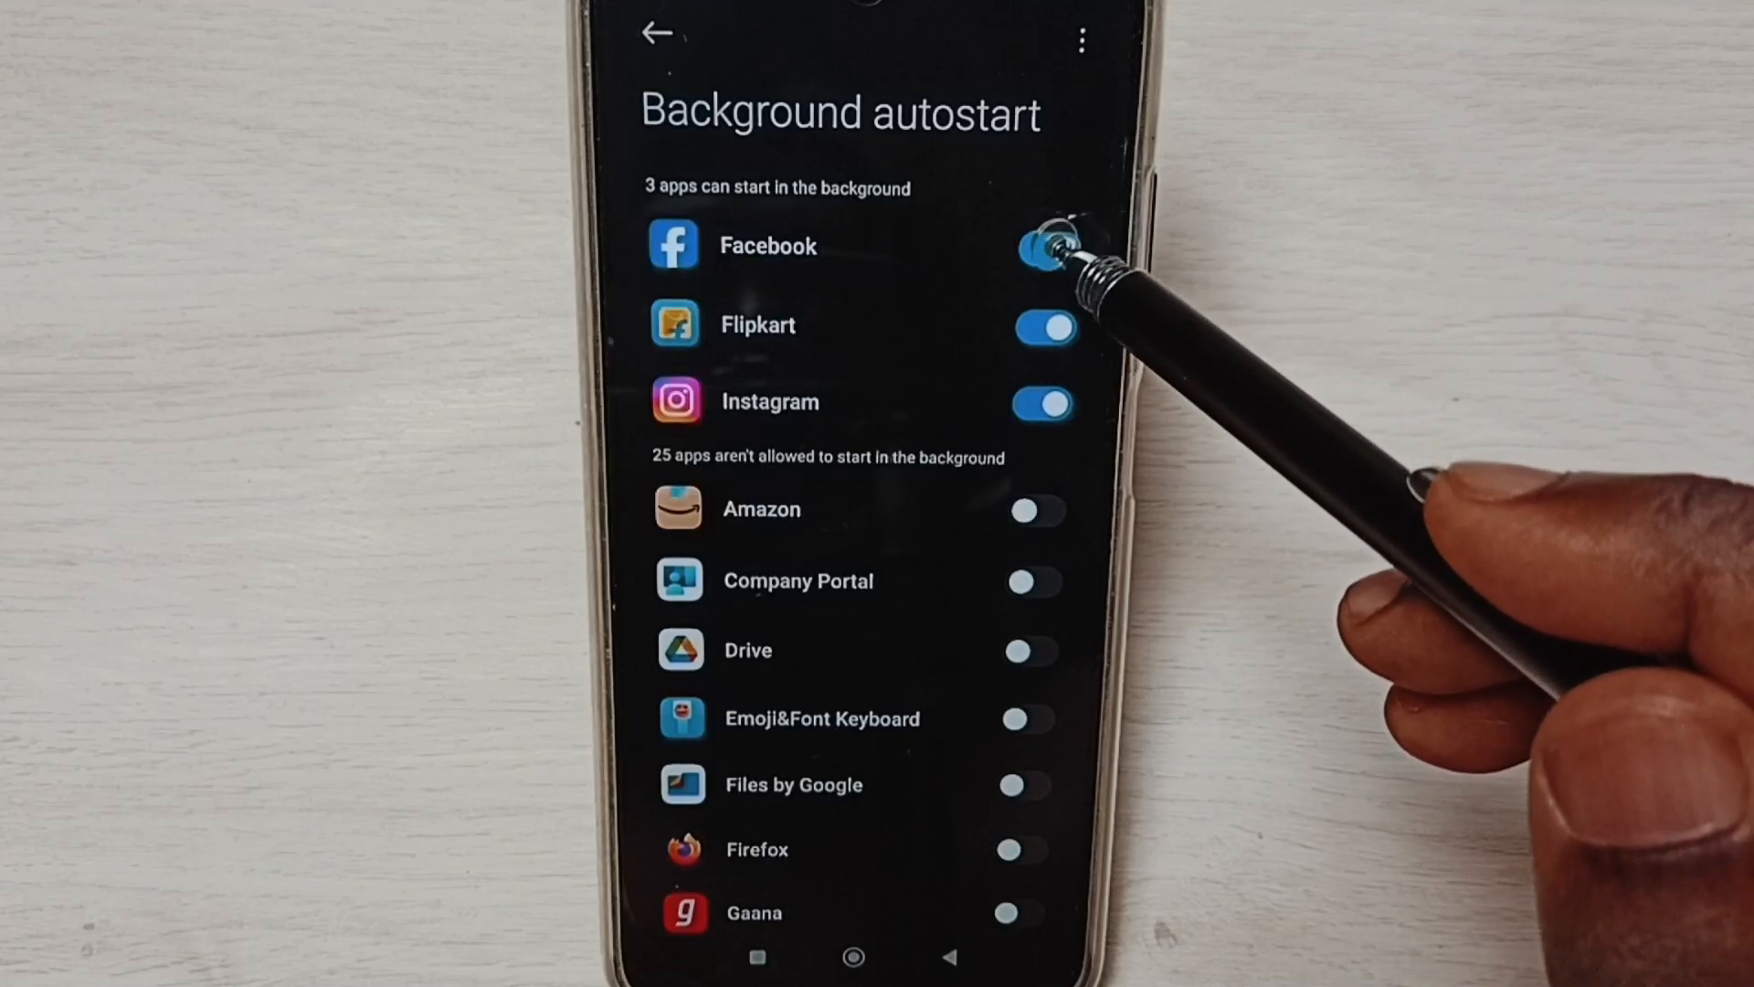
pyautogui.click(1043, 245)
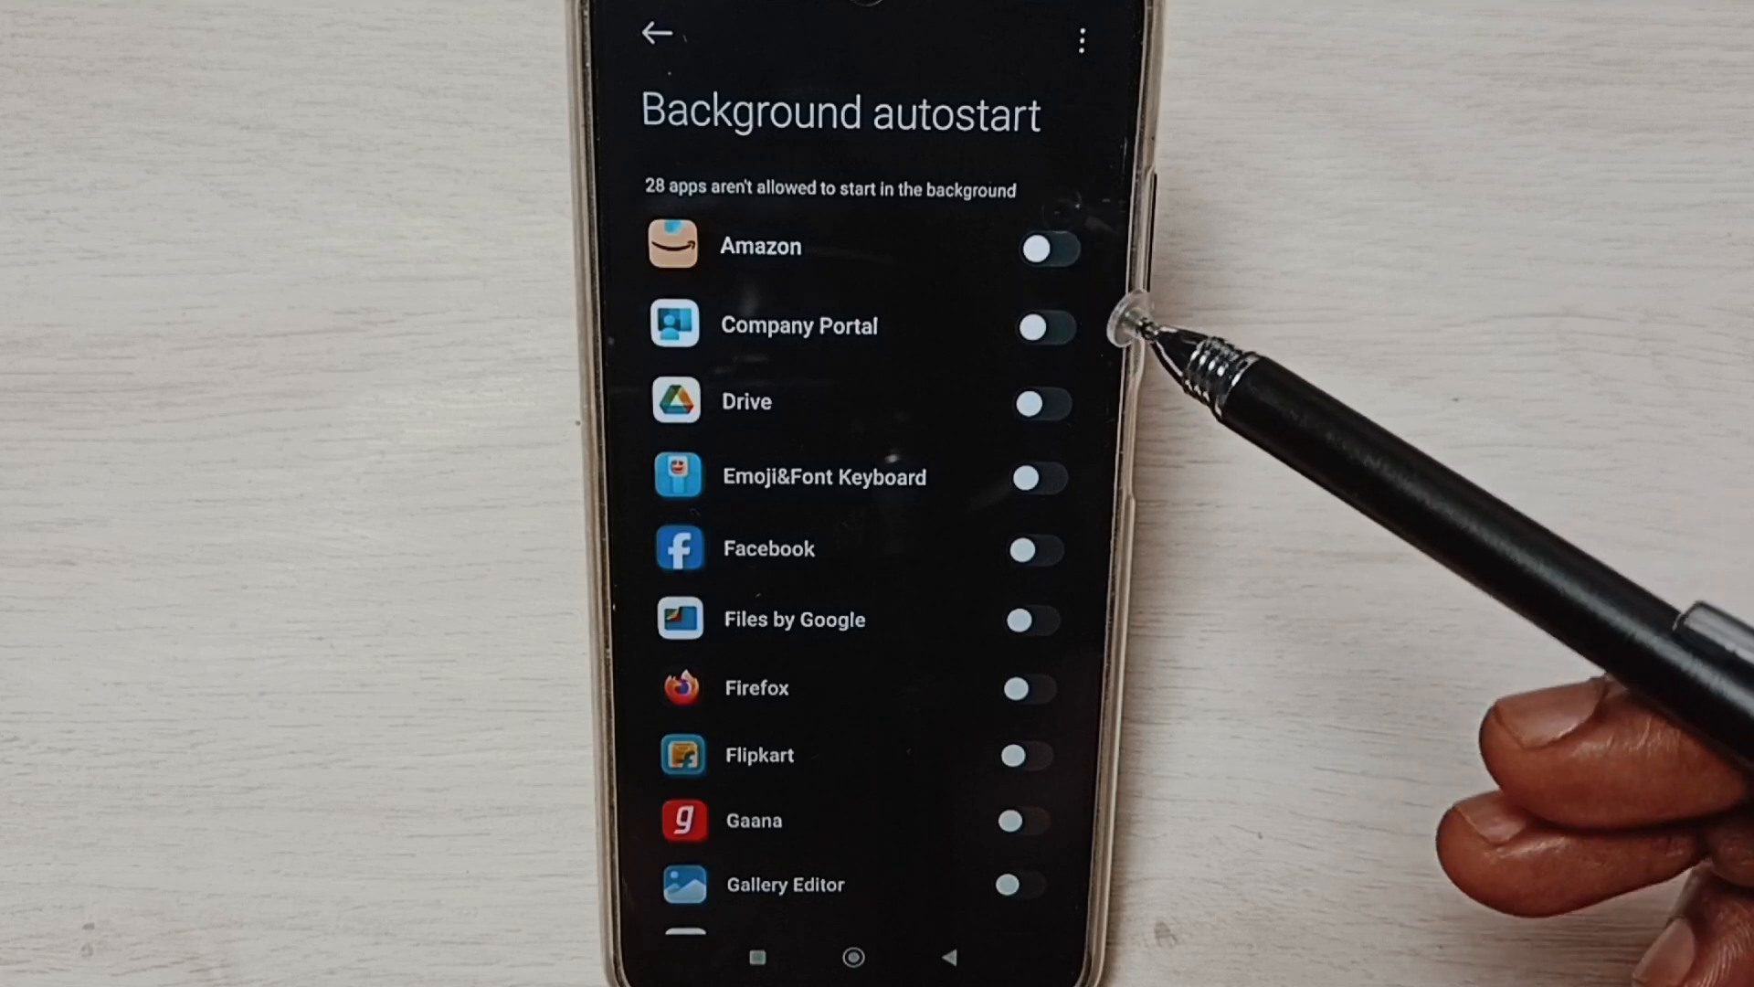
# Switch the Amazon and Facebook autostart toggles back on, leaving 26 apps blocked
pyautogui.click(1049, 247)
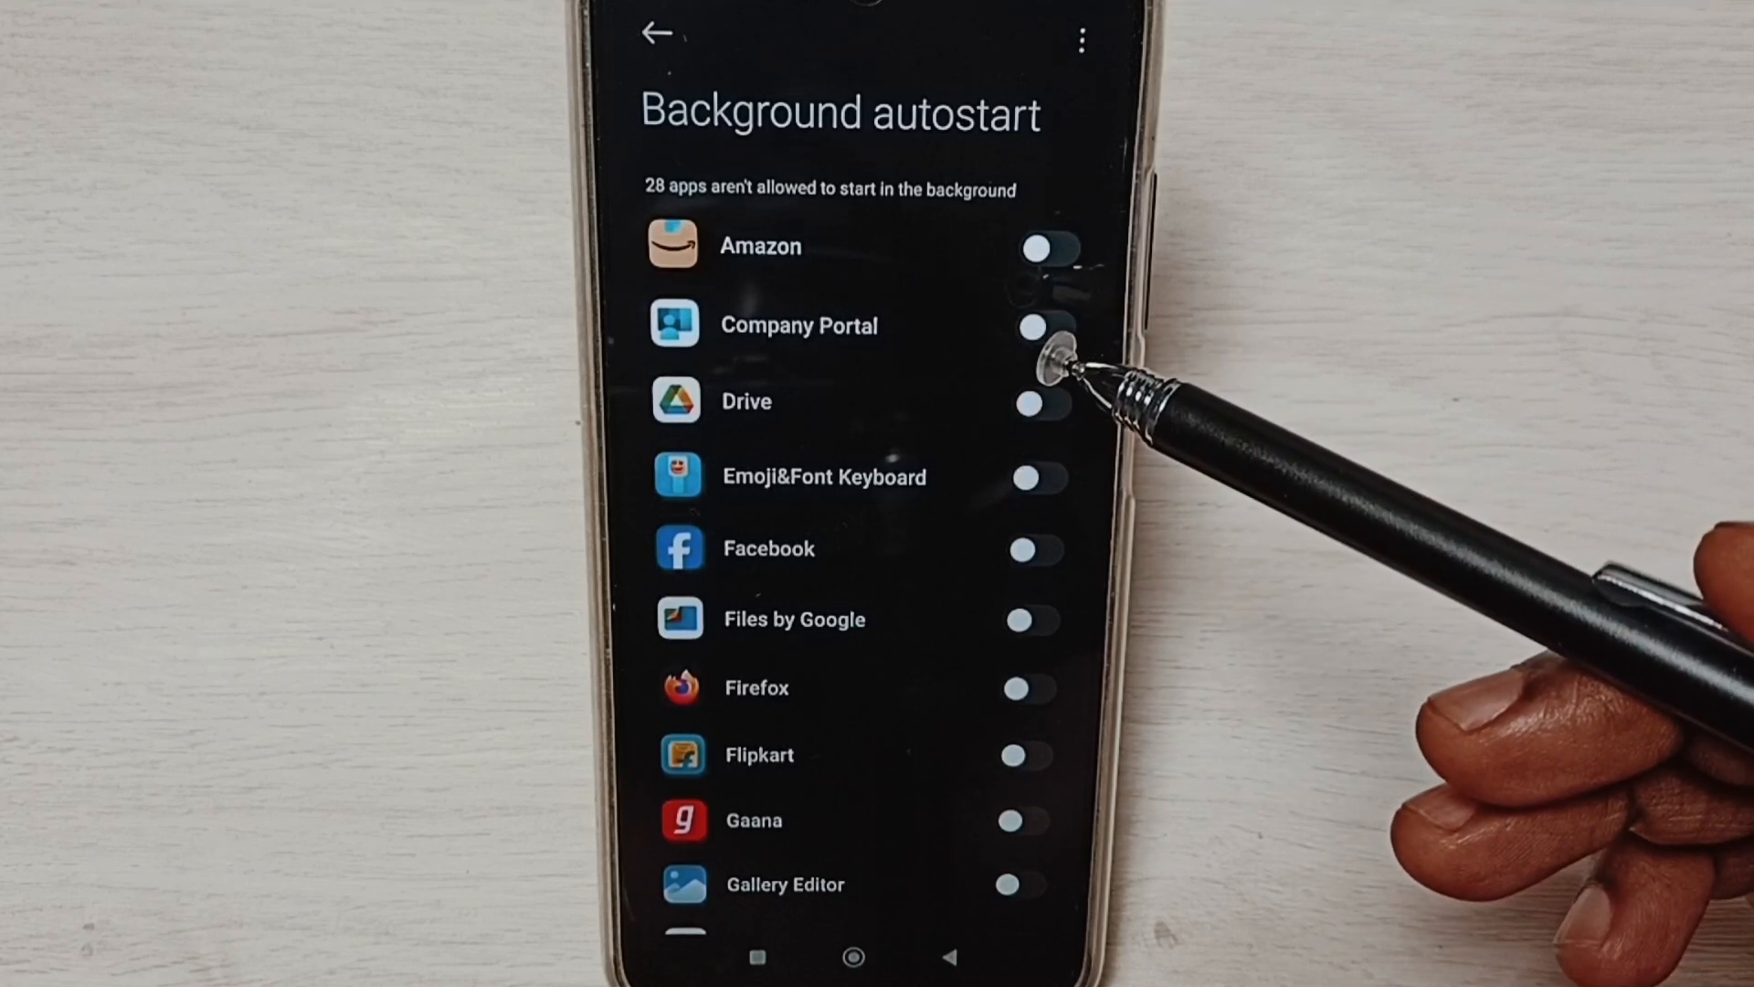
pyautogui.click(1043, 325)
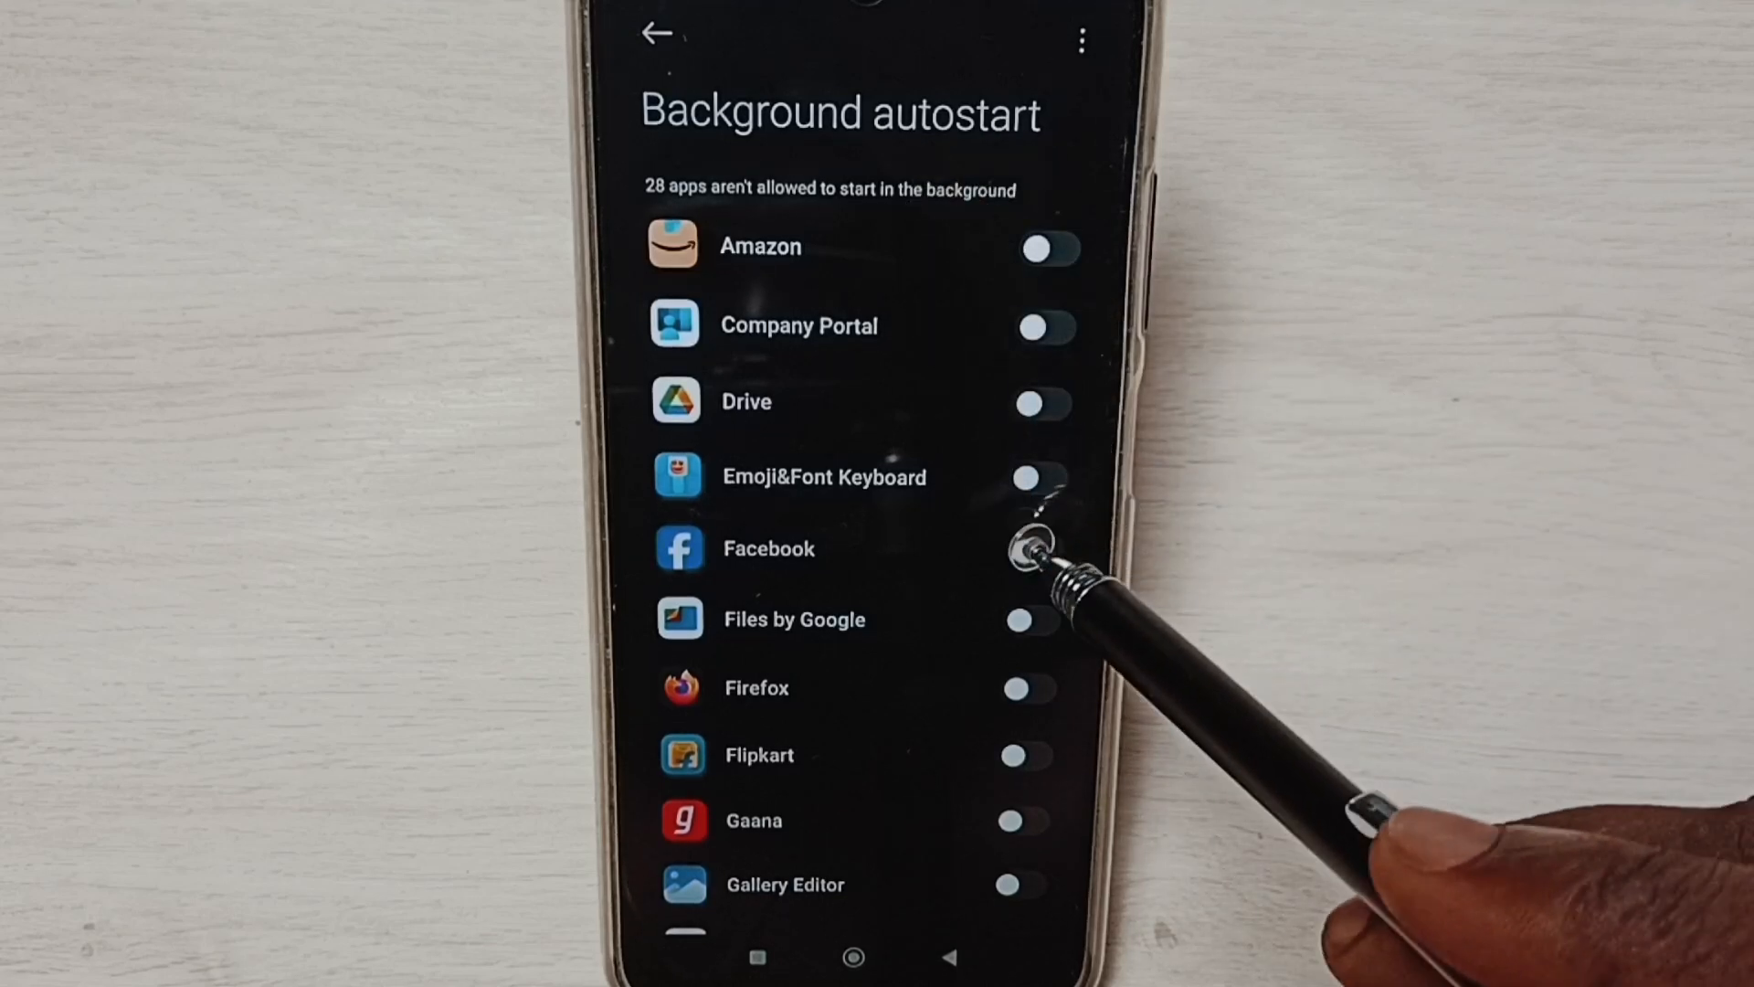
pyautogui.click(1029, 548)
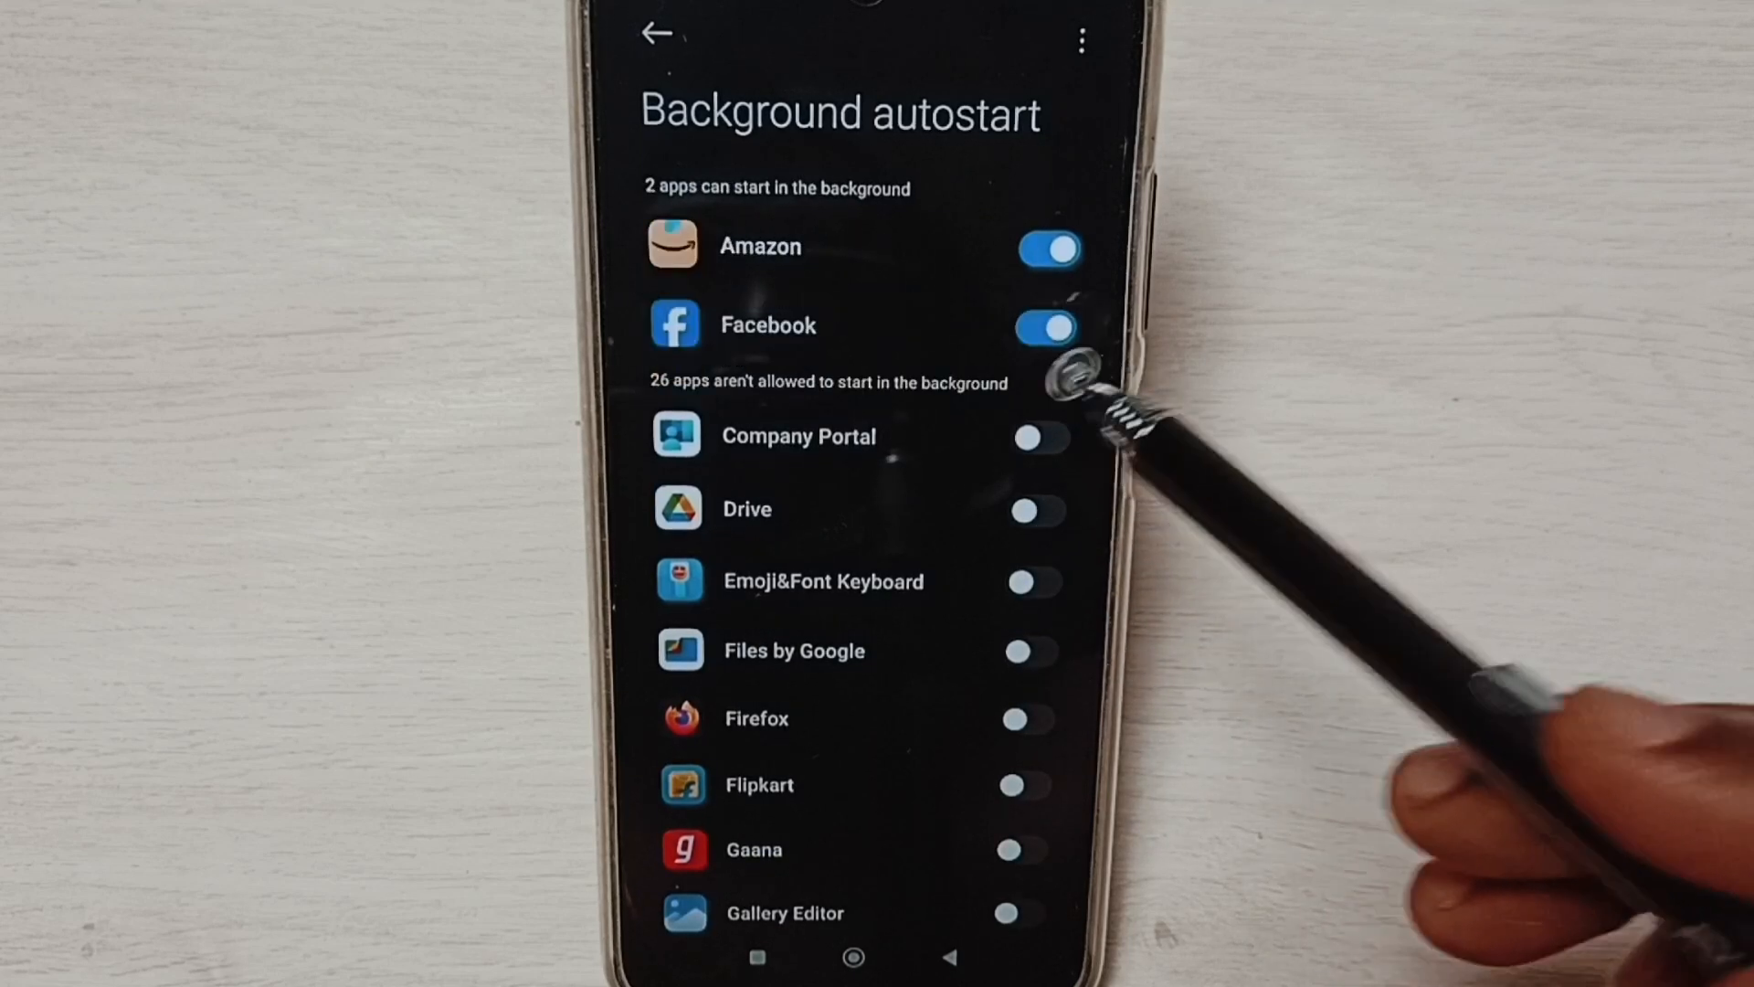
pyautogui.moveTo(1343, 280)
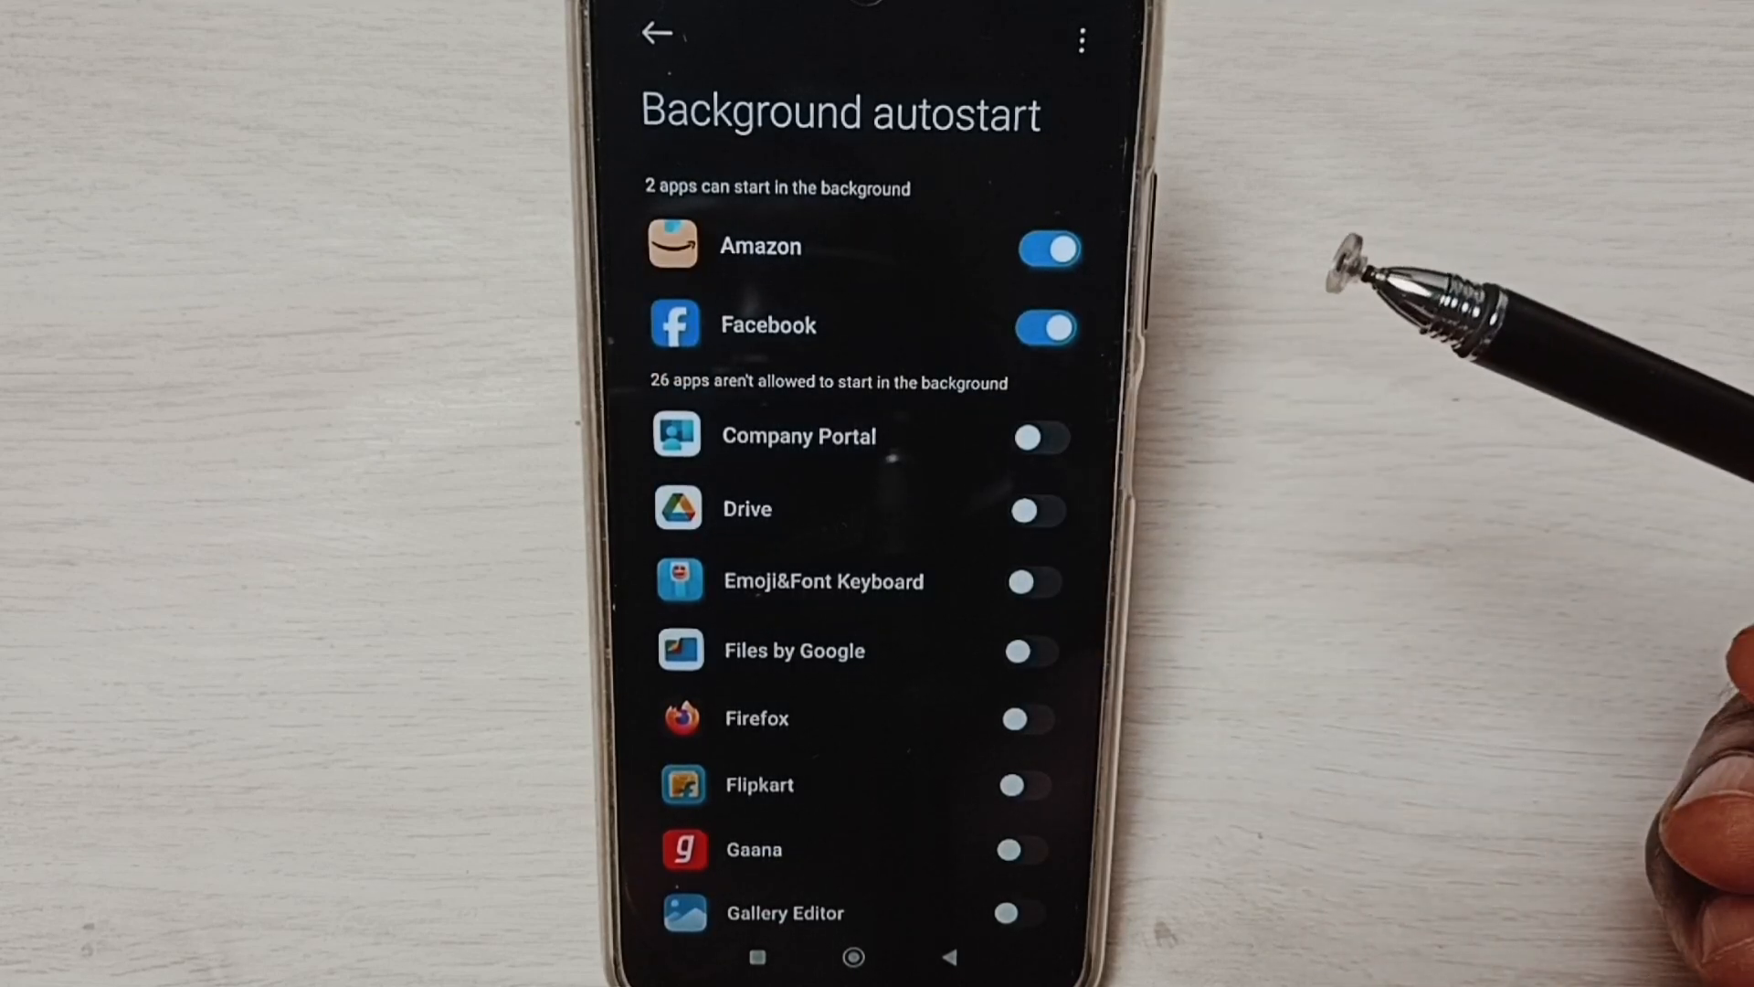